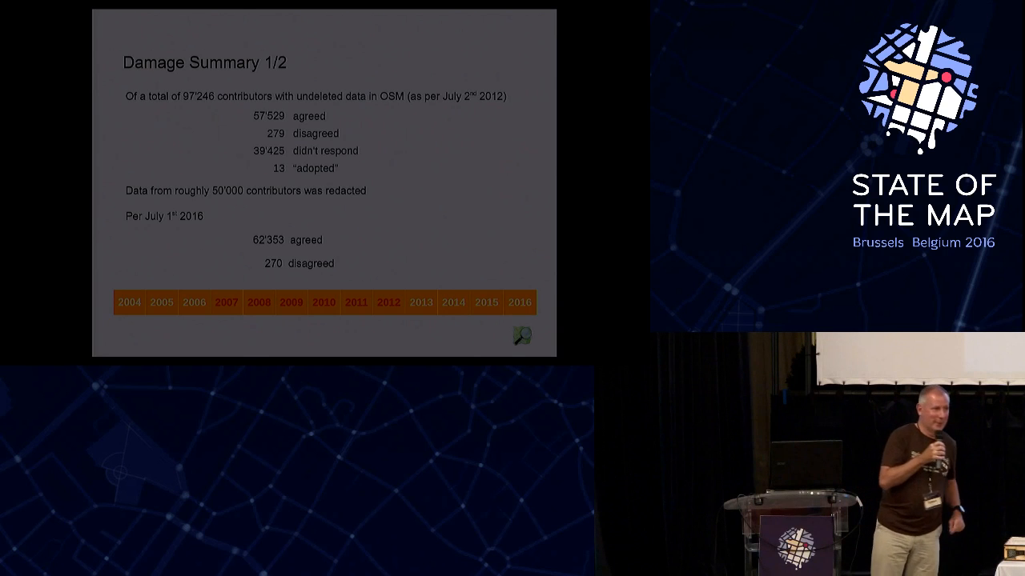
# - Advance to the Damage Summary 2/2 slide tabulating undamaged, deleted and impaired objects
pyautogui.press('right')
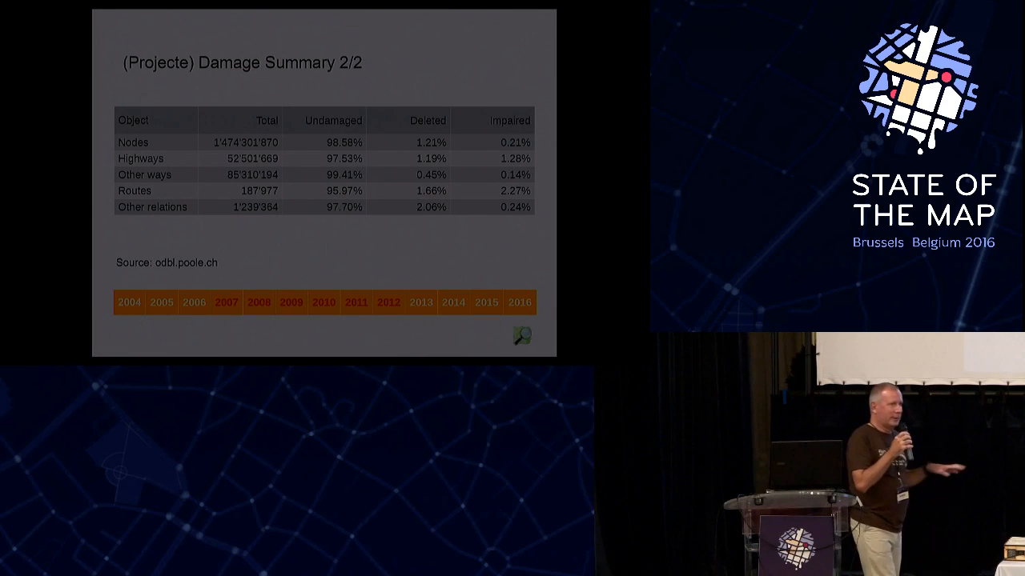